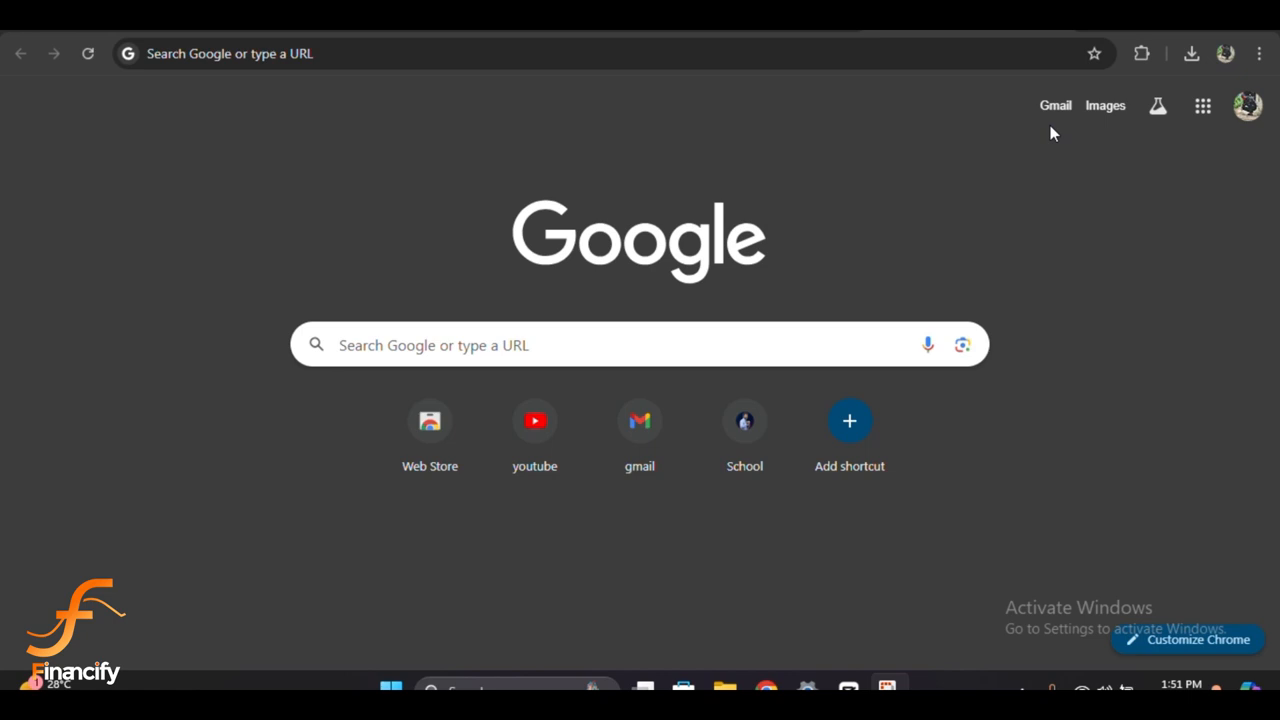
{"action": "mouse_move", "coordinate": [1150, 158]}
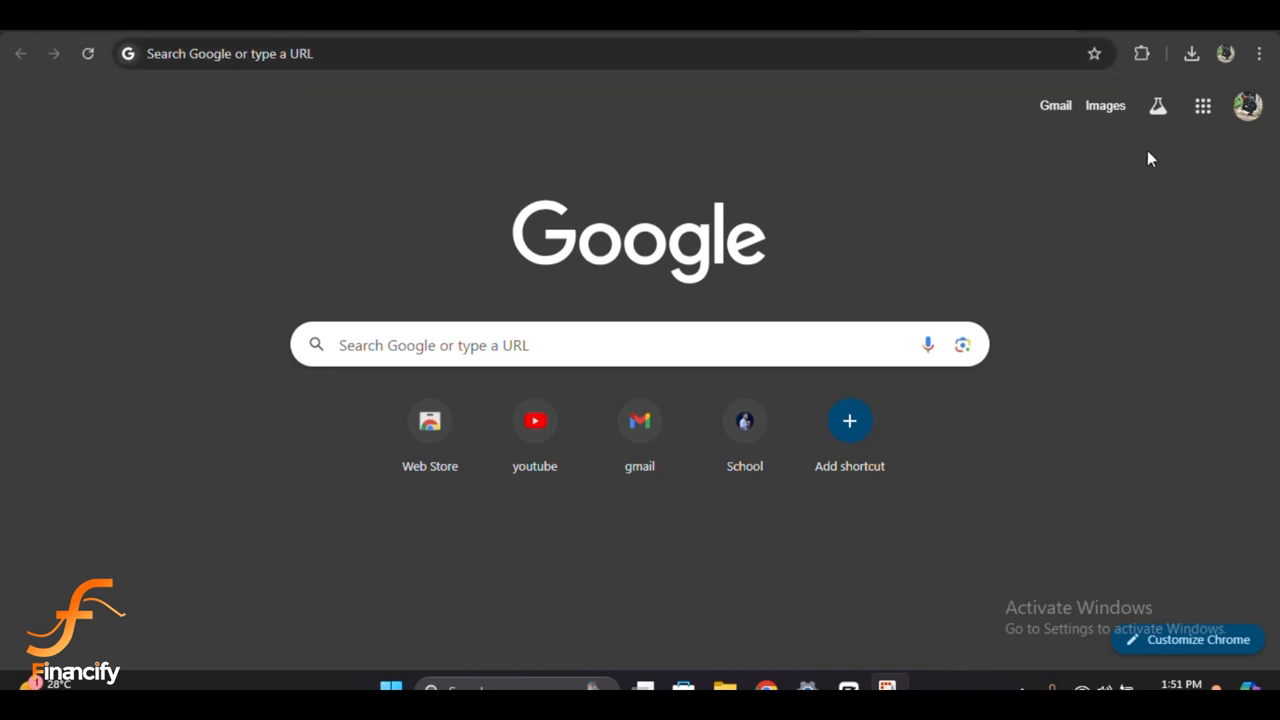
{"action": "mouse_move", "coordinate": [978, 117]}
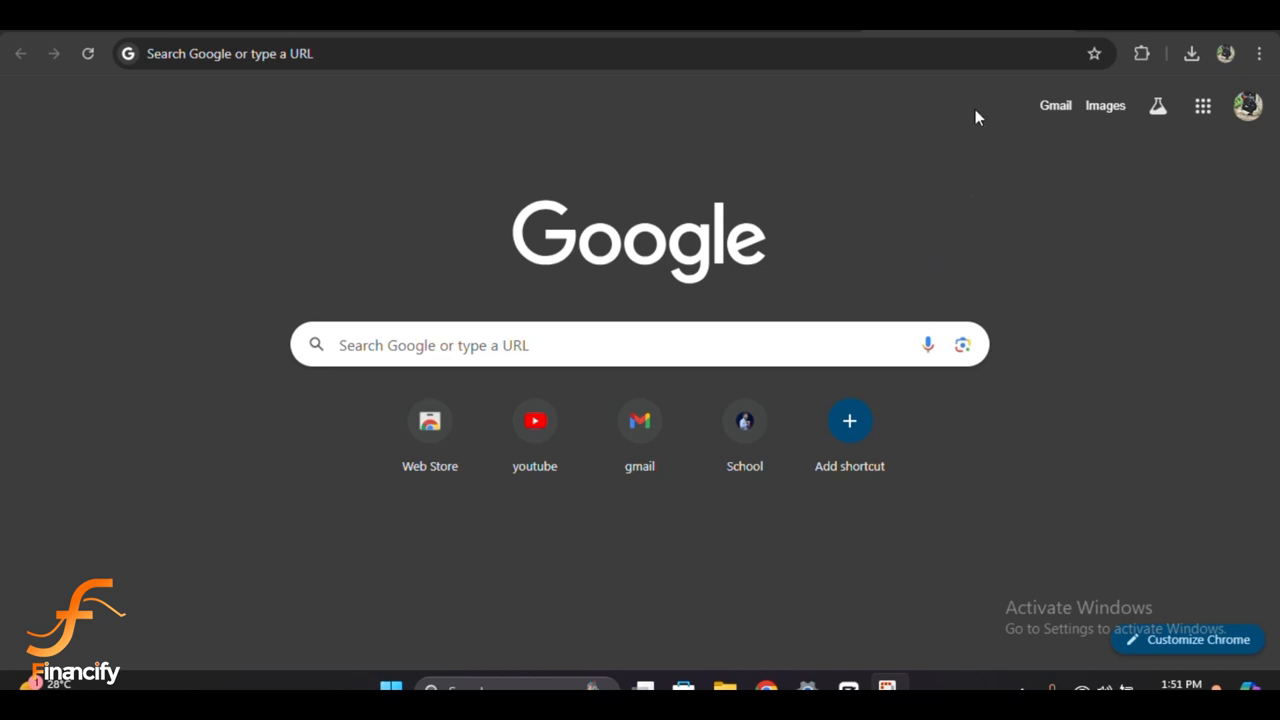
{"action": "mouse_move", "coordinate": [924, 159]}
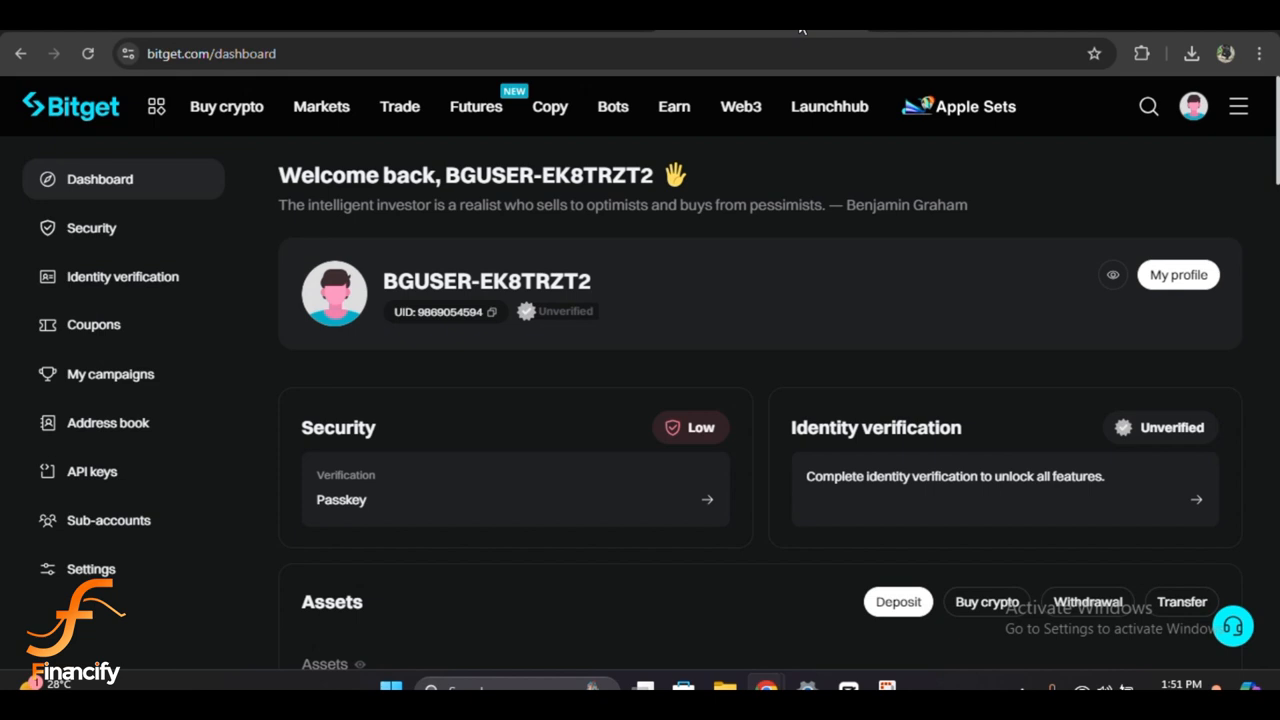
{"action": "mouse_move", "coordinate": [520, 477]}
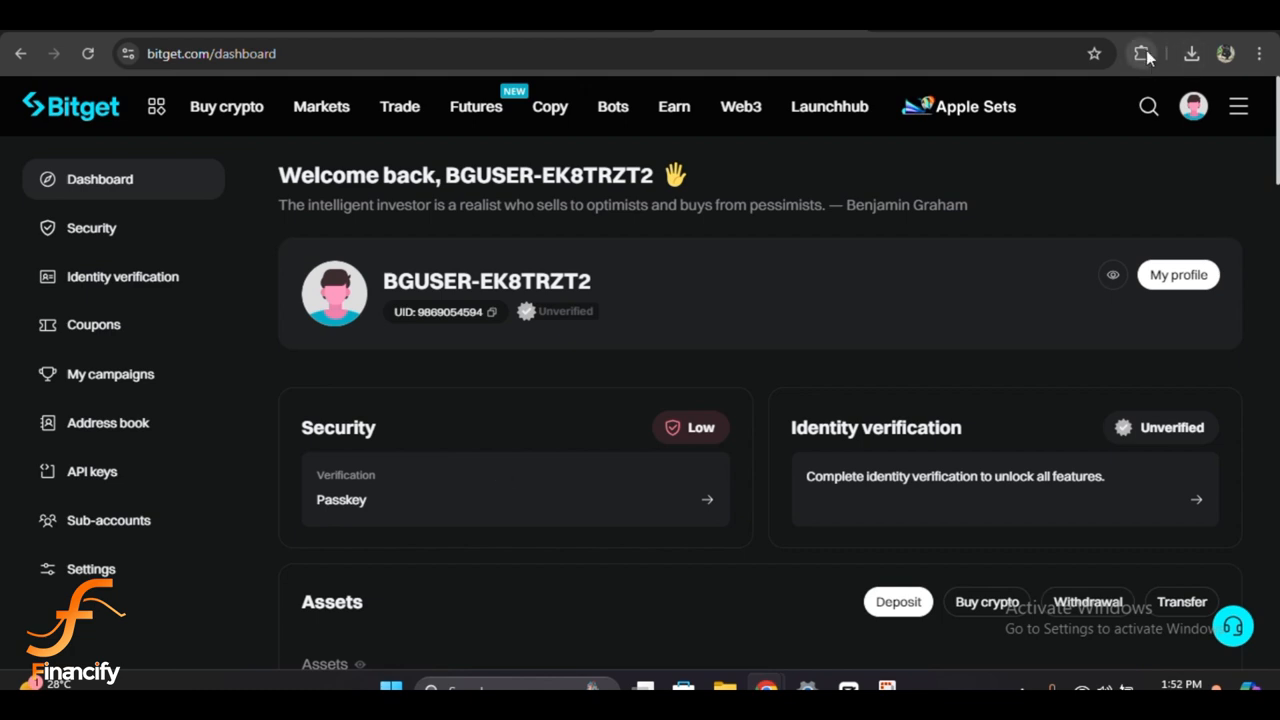
- Open the Bitget Wallet popup from the Chrome toolbar to view My Wallet 1's BTC and ETH balances
{"action": "left_click", "coordinate": [1142, 54]}
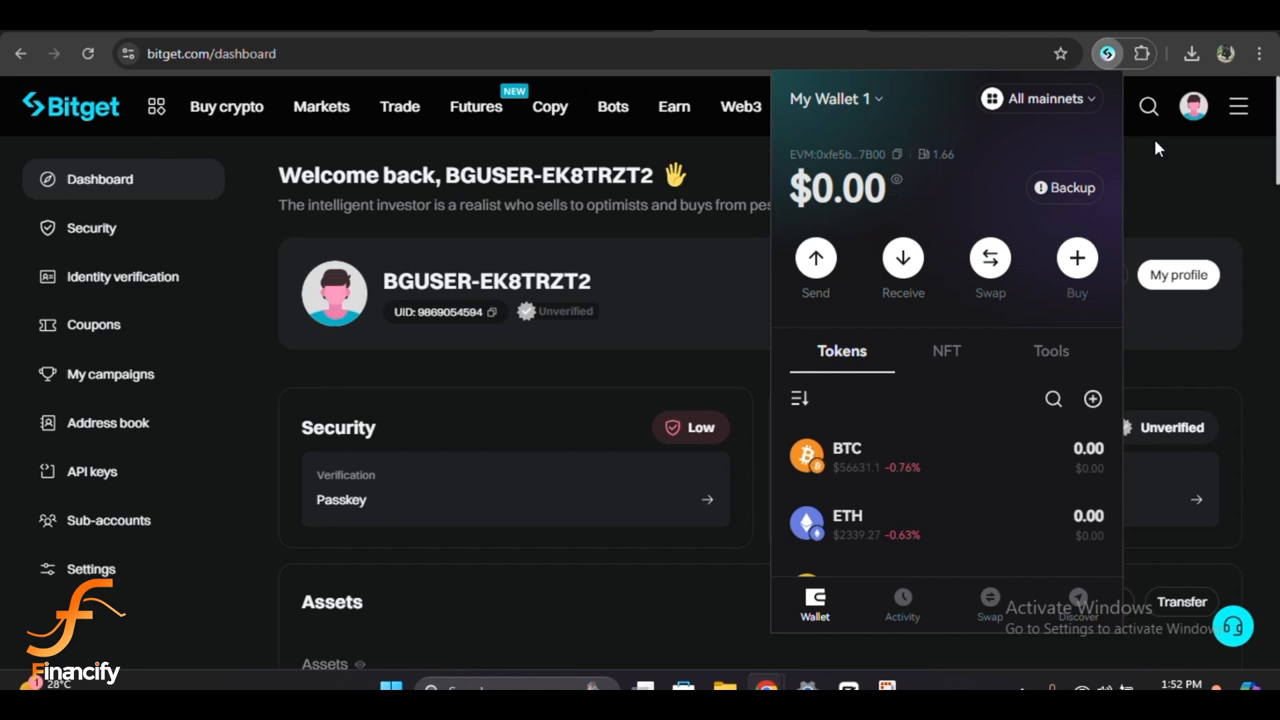
{"action": "mouse_move", "coordinate": [1080, 610]}
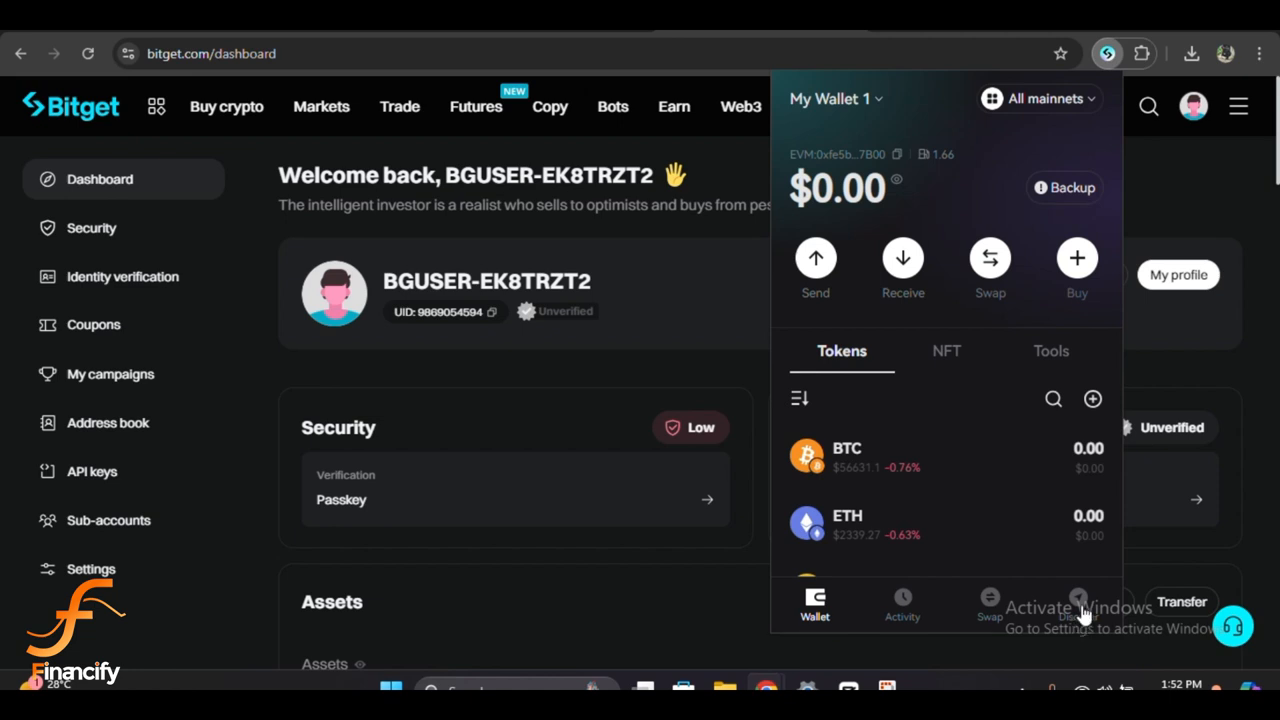
- Go to the Discover page and scroll down to Wallet Management for My Wallet 1
{"action": "left_click", "coordinate": [1078, 605]}
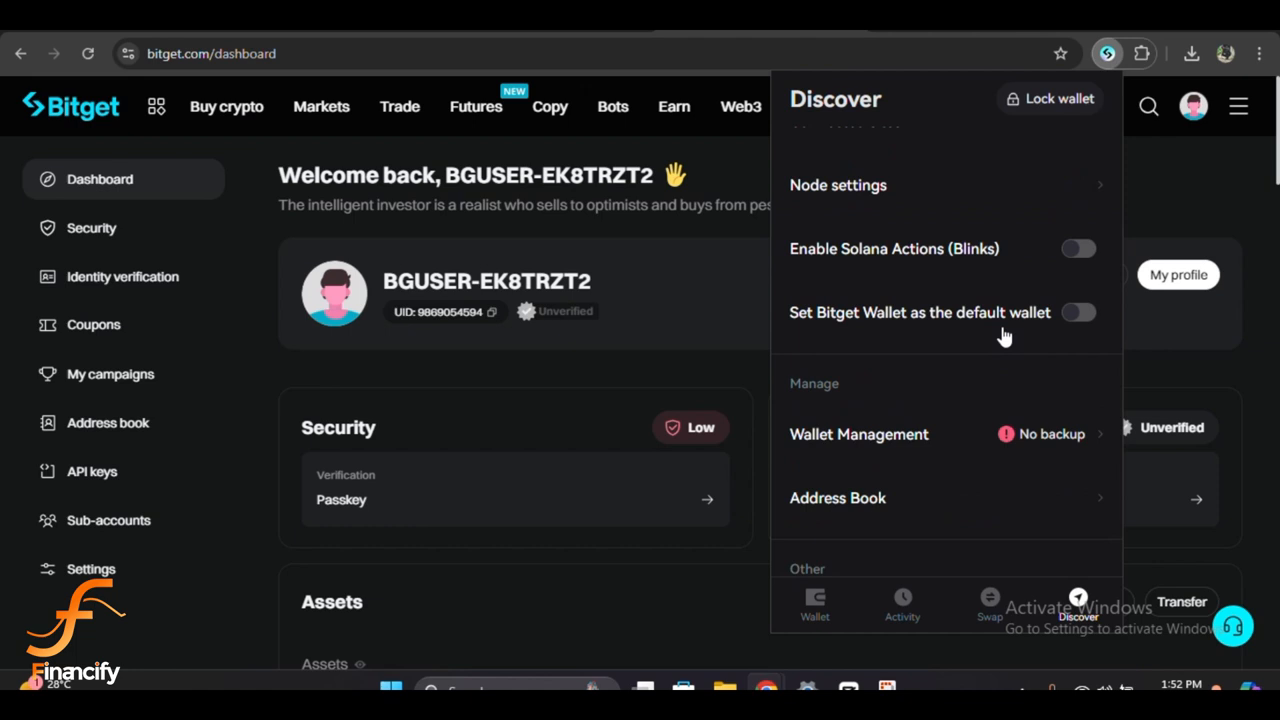
{"action": "scroll", "scroll_direction": "down", "scroll_amount": 3}
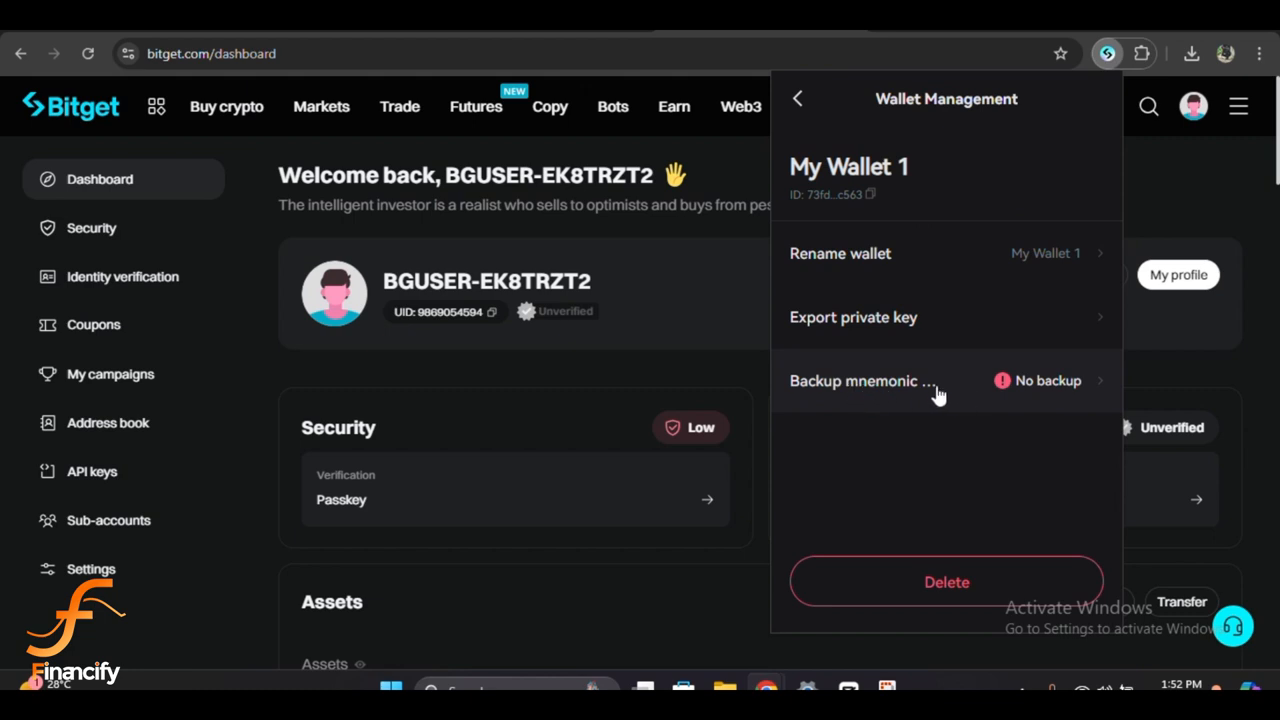
- Start the mnemonic phrase backup for My Wallet 1 from Wallet Management
{"action": "left_click", "coordinate": [862, 381]}
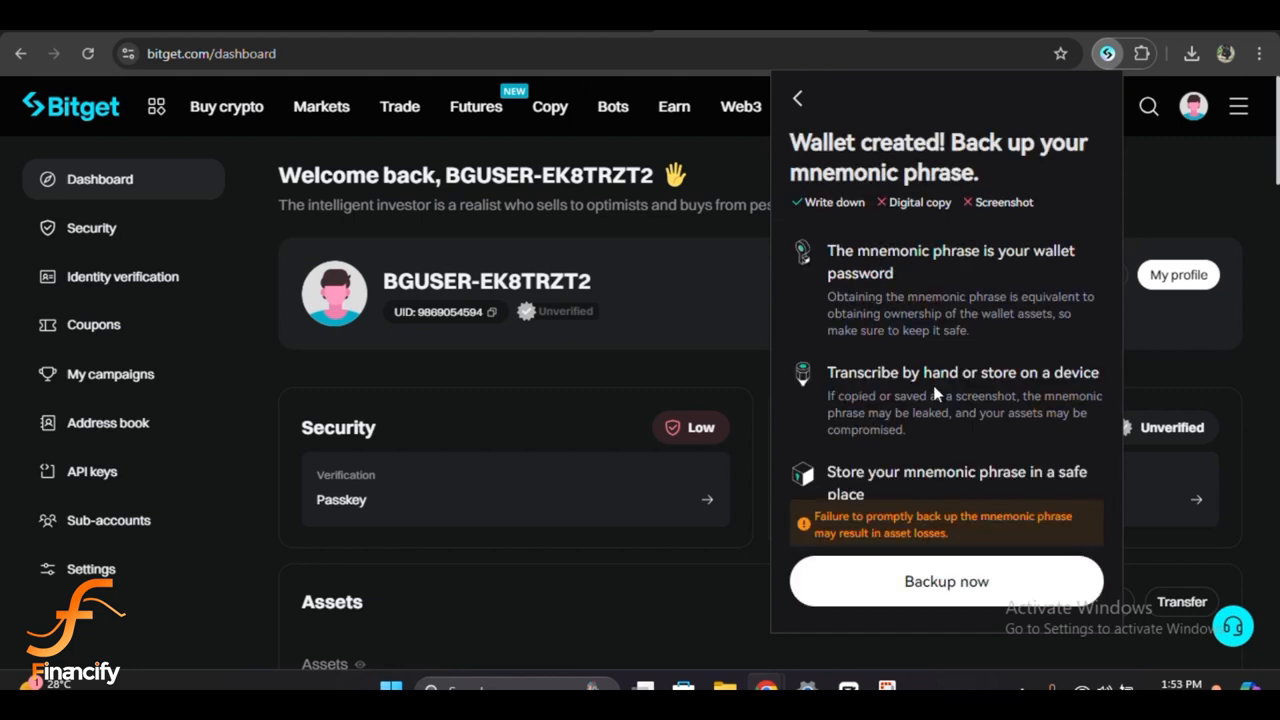
{"action": "mouse_move", "coordinate": [970, 540]}
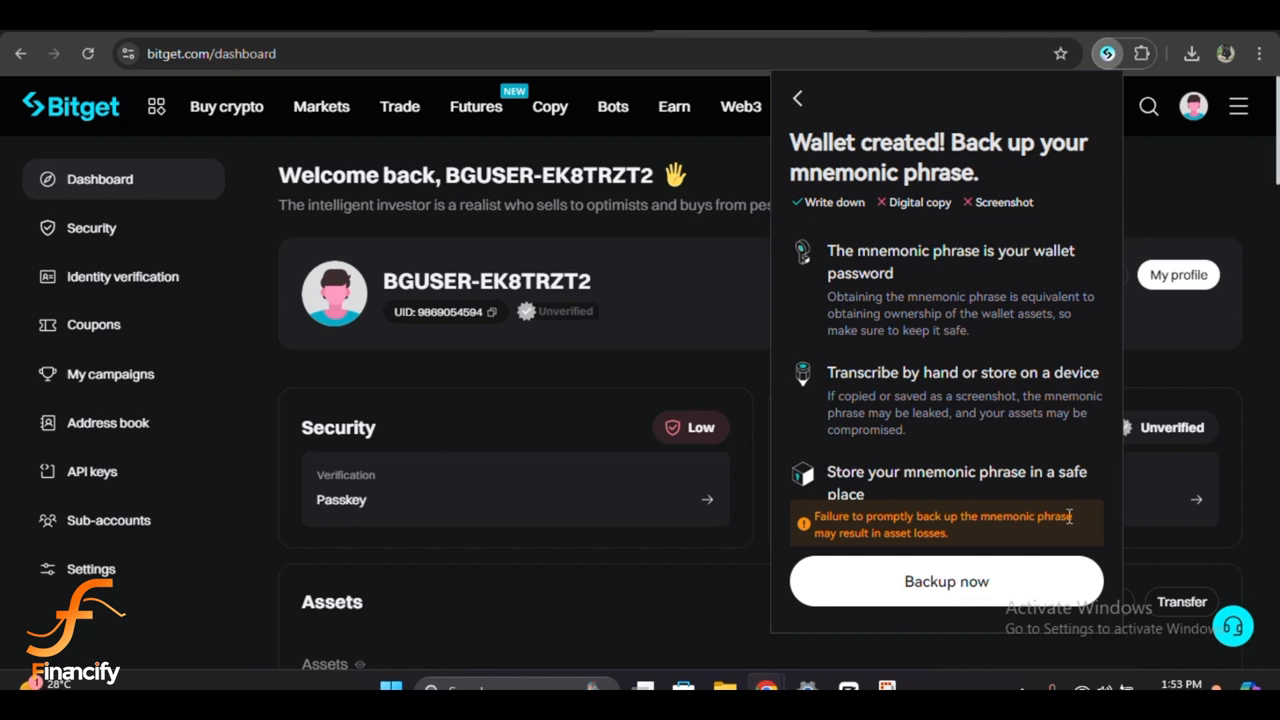
{"action": "mouse_move", "coordinate": [1070, 510]}
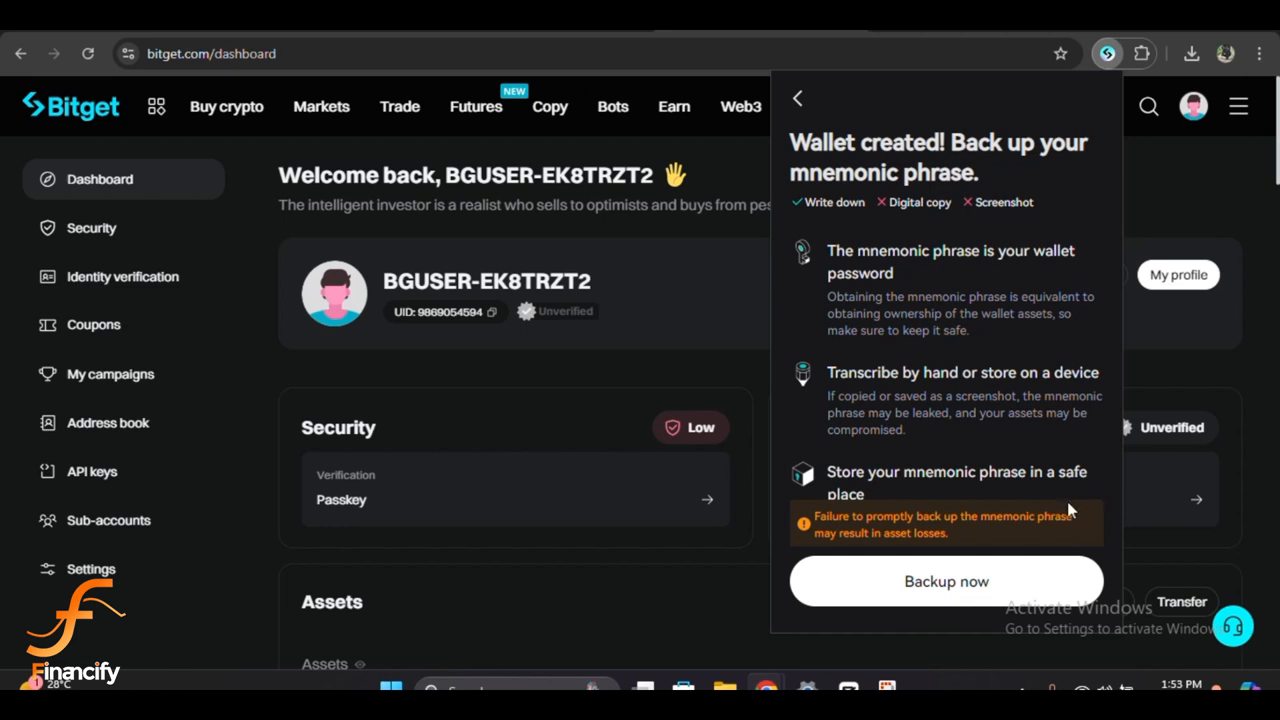
{"action": "mouse_move", "coordinate": [1082, 505]}
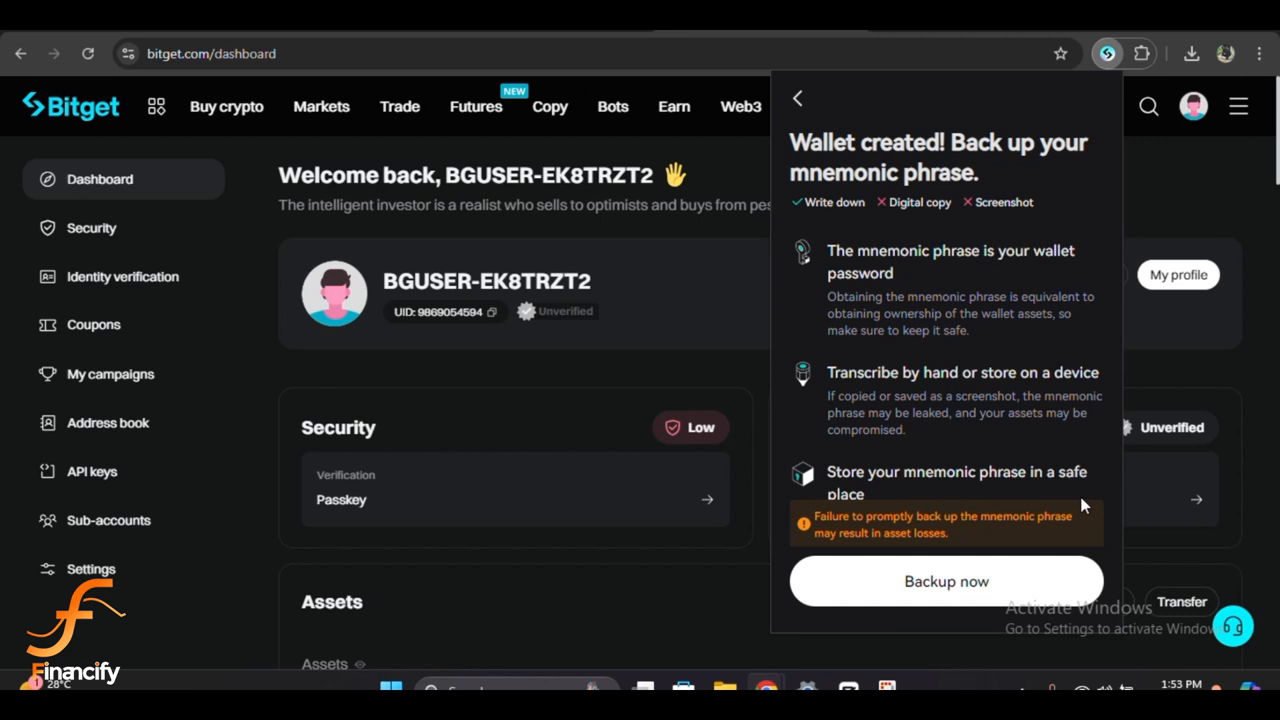